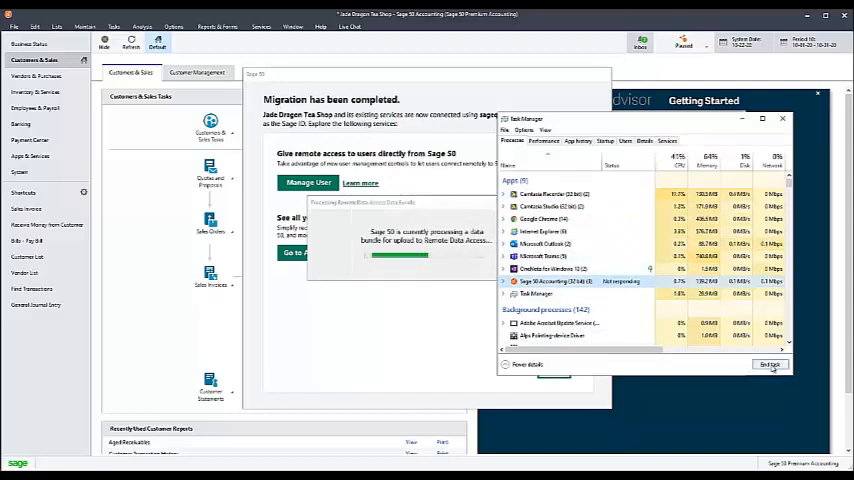
Step: End the not-responding Sage 50 Accounting task in Task Manager
click(767, 362)
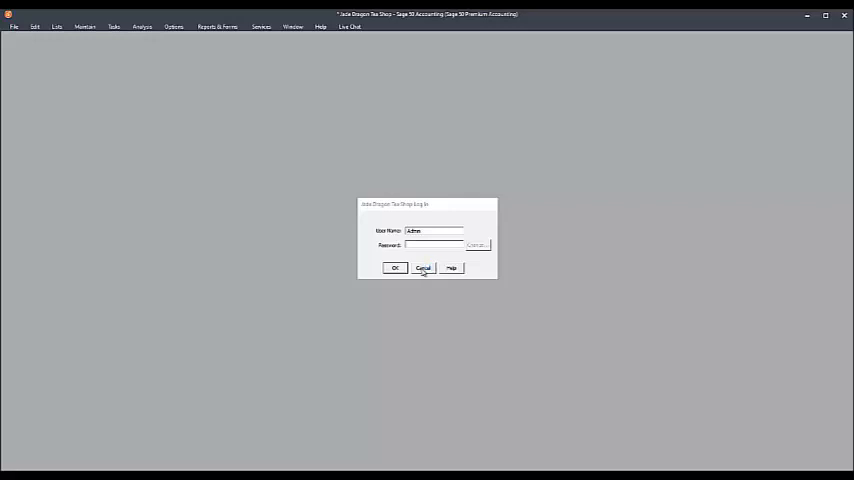
Step: Cancel the Jade Dragon Tea Shop log-in to reach Open an Existing Company
click(423, 267)
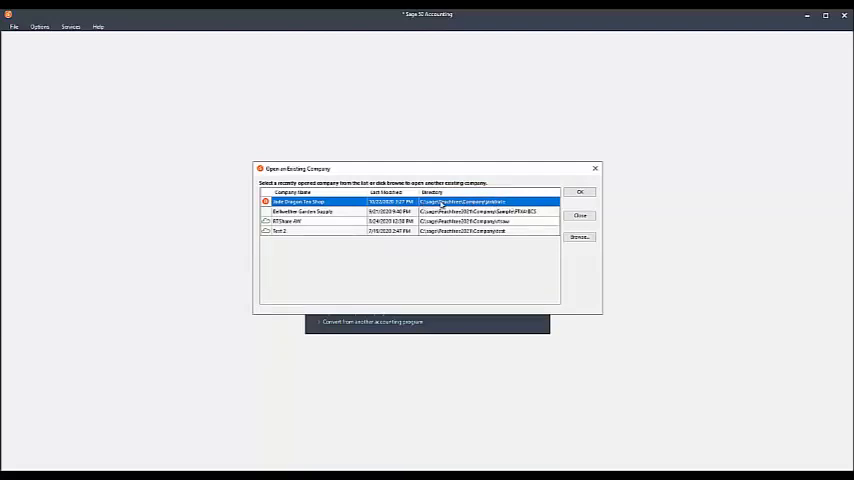
mouse_move(259, 266)
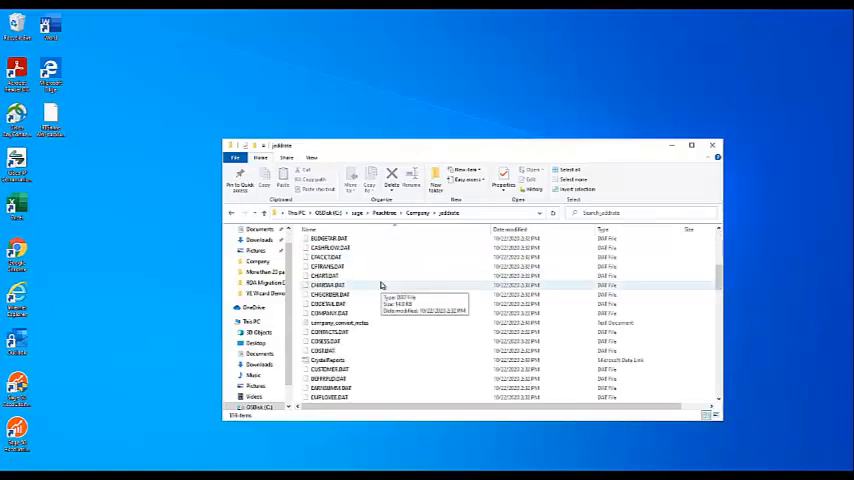
Step: Scroll through the jaddata company folder's file list in File Explorer
scroll(down, 3)
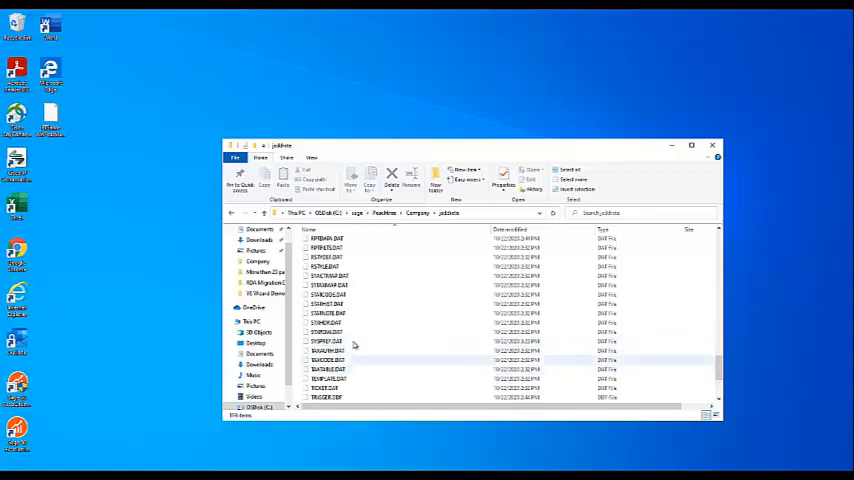
mouse_move(351, 340)
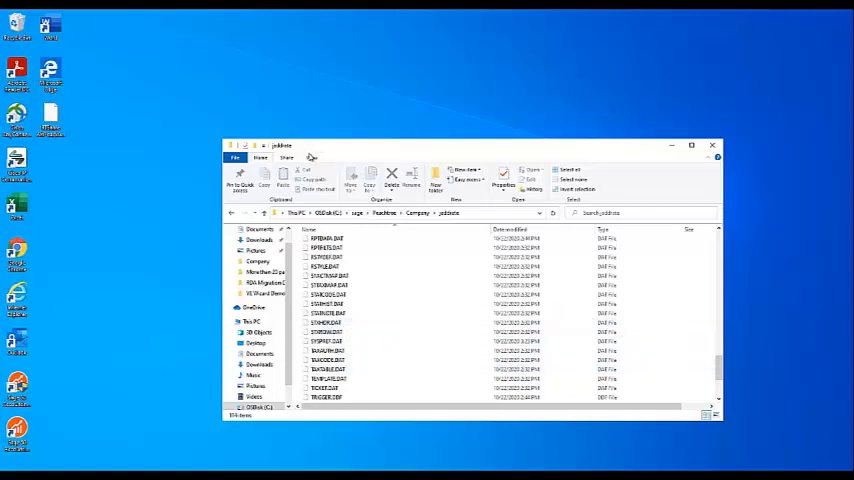
Step: Show hidden items, then scroll to SyncState.txt and open its context menu
click(311, 158)
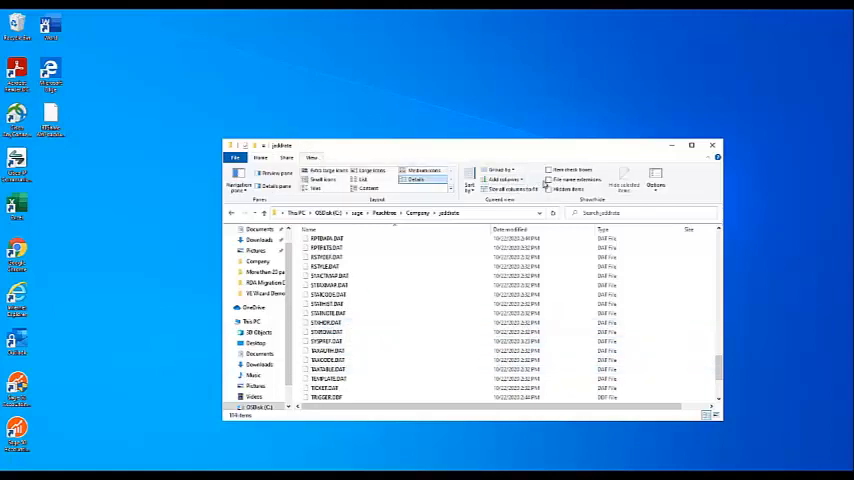
mouse_move(571, 181)
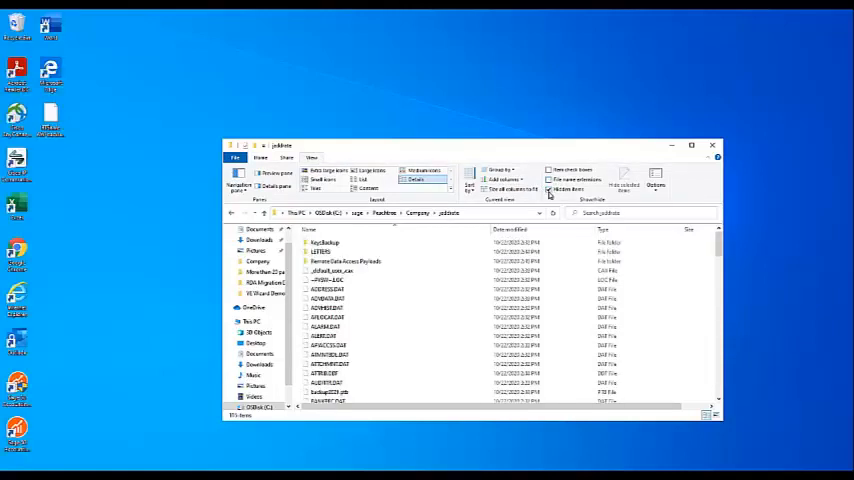
scroll(down, 3)
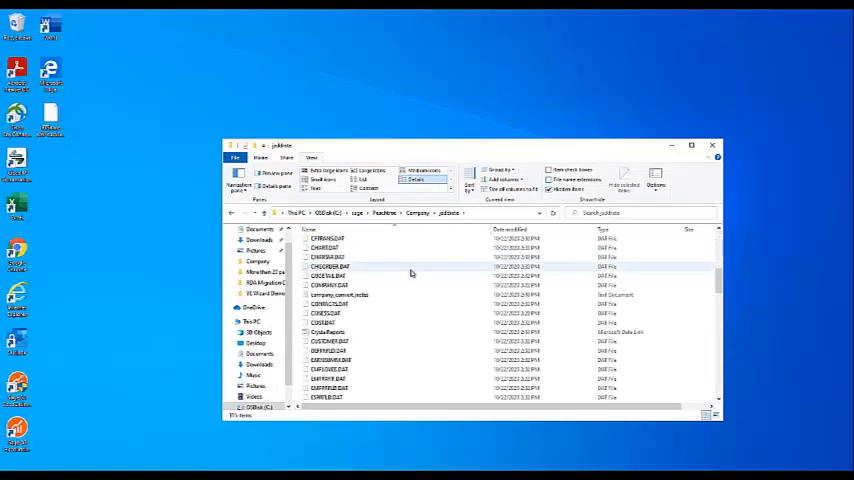
scroll(down, 3)
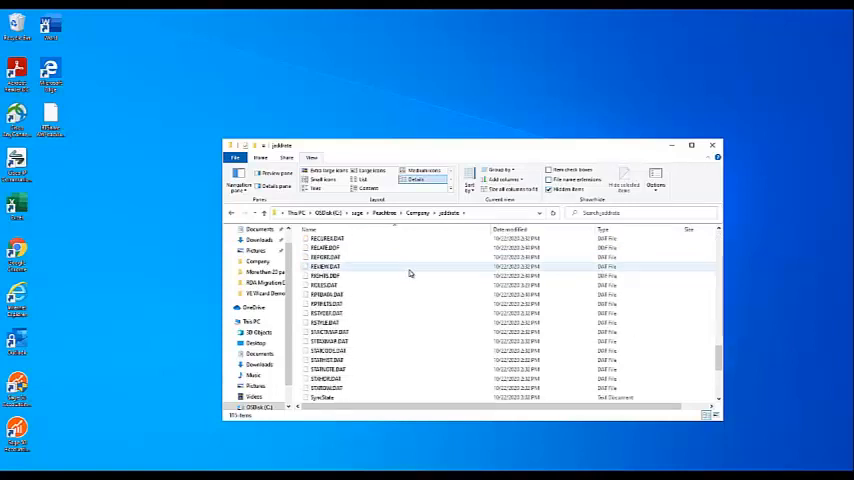
right_click(322, 341)
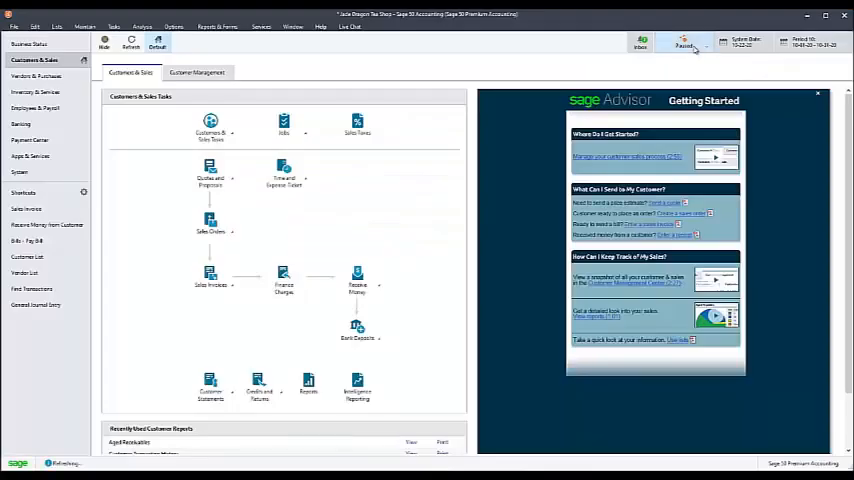
Step: Switch the Paused sharing status to Resume Sharing
click(680, 42)
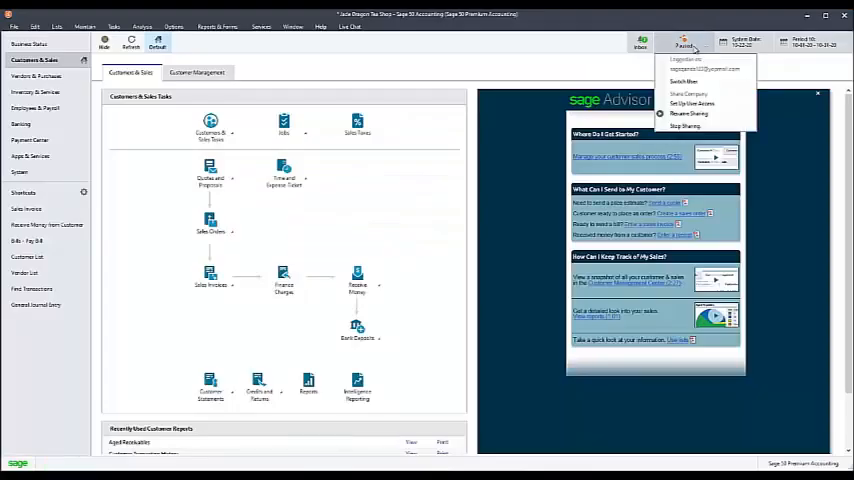
mouse_move(685, 114)
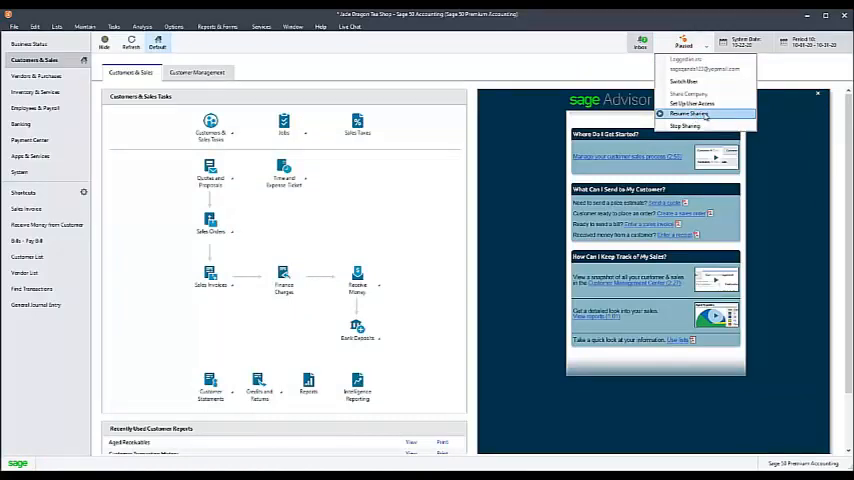
click(697, 116)
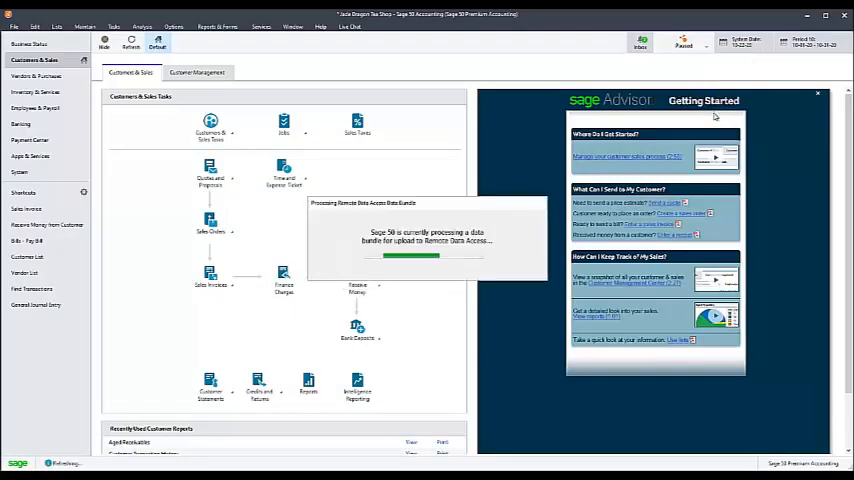